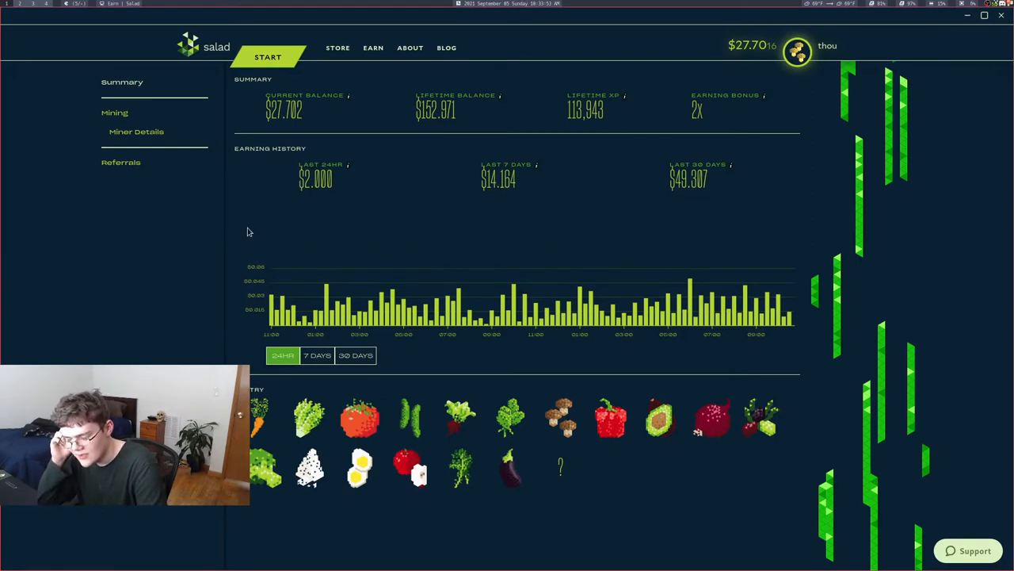
{"action": "mouse_move", "coordinate": [670, 104]}
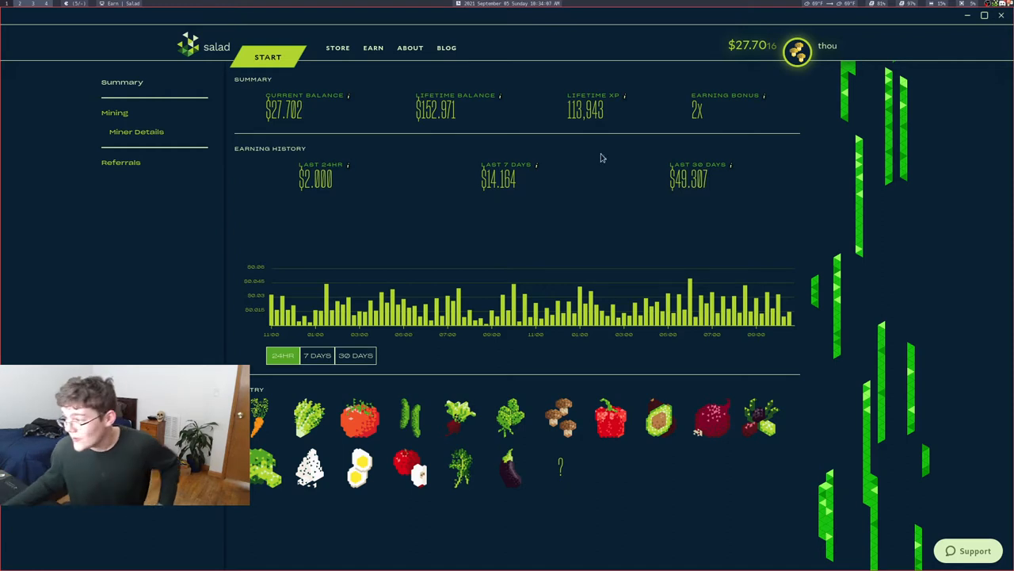
{"action": "mouse_move", "coordinate": [662, 103]}
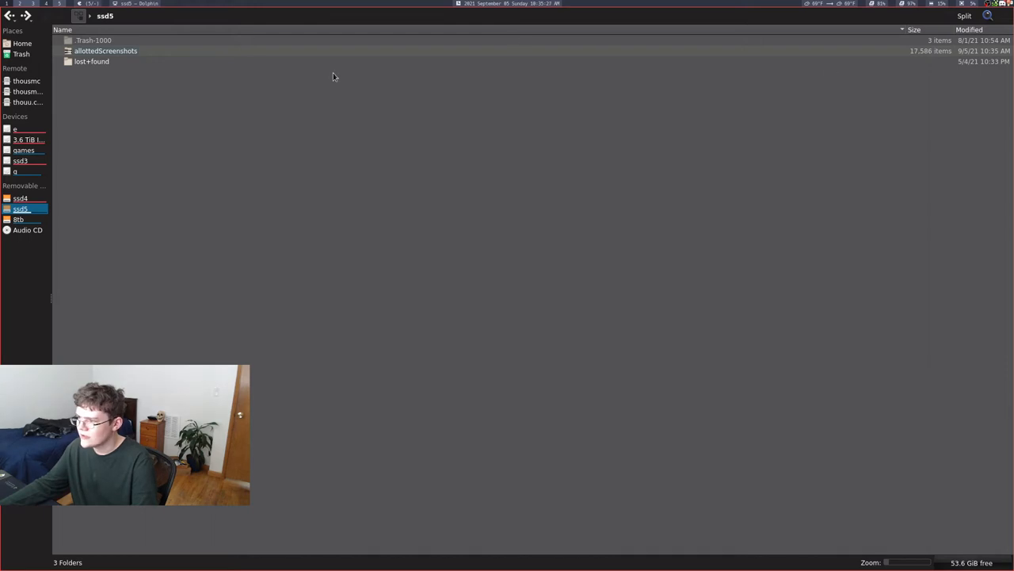
- Open the allottedScreenshots folder on ssd5 and browse its 17,586 screenshot files
{"action": "double_click", "coordinate": [105, 50]}
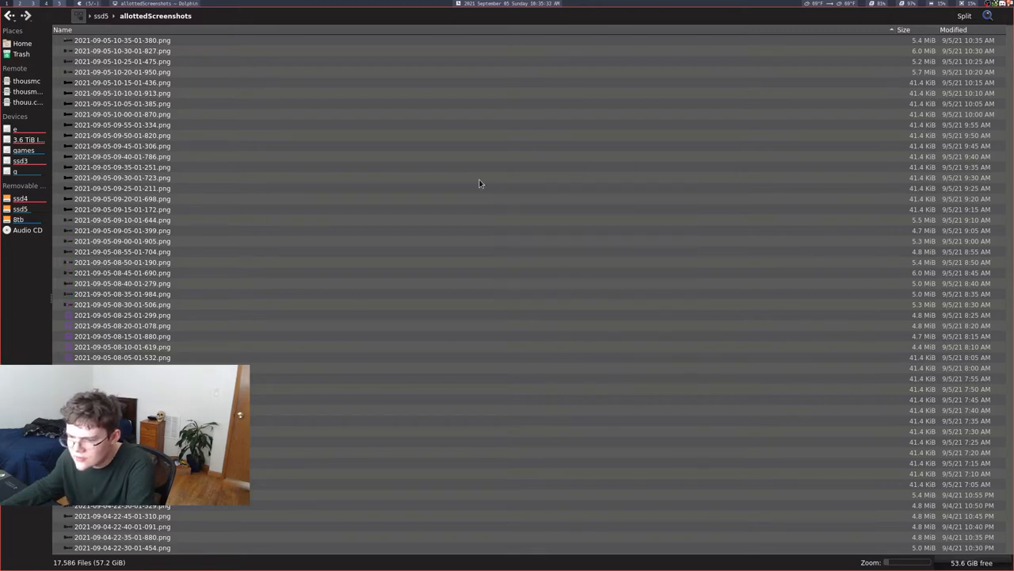
{"action": "scroll", "scroll_direction": "down", "scroll_amount": 3}
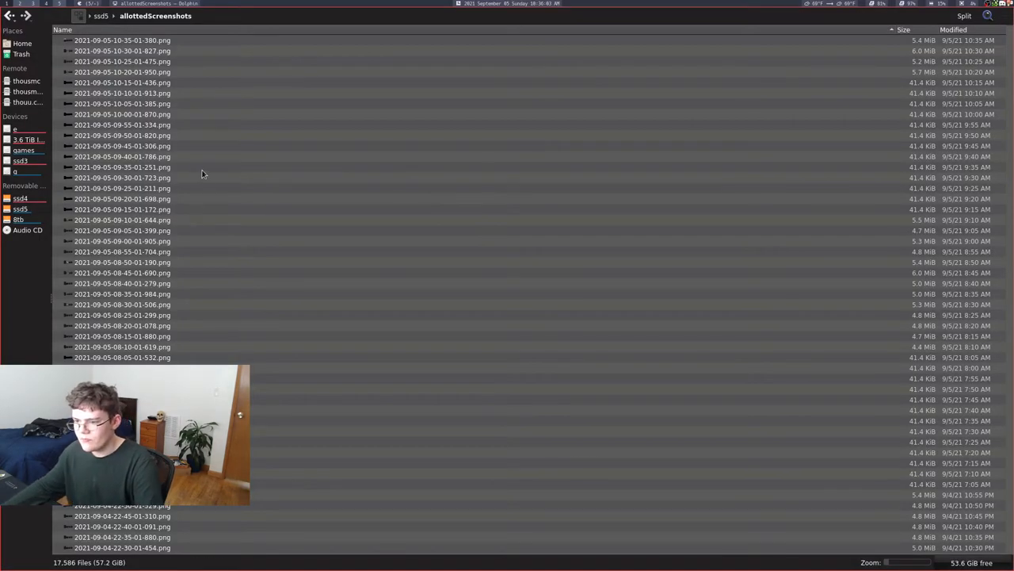
{"action": "left_click", "coordinate": [122, 199]}
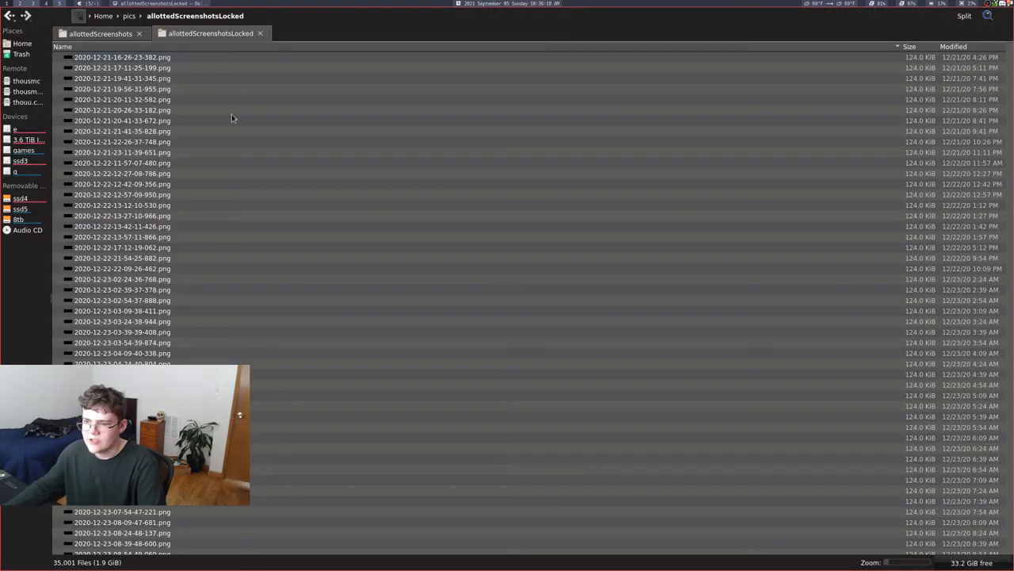
{"action": "mouse_move", "coordinate": [169, 137]}
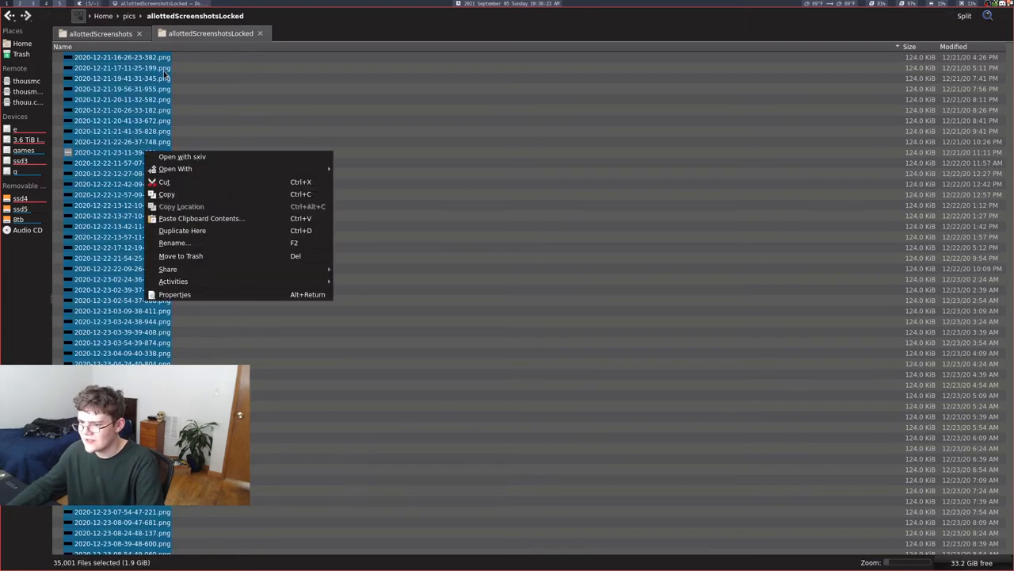
{"action": "mouse_move", "coordinate": [174, 294]}
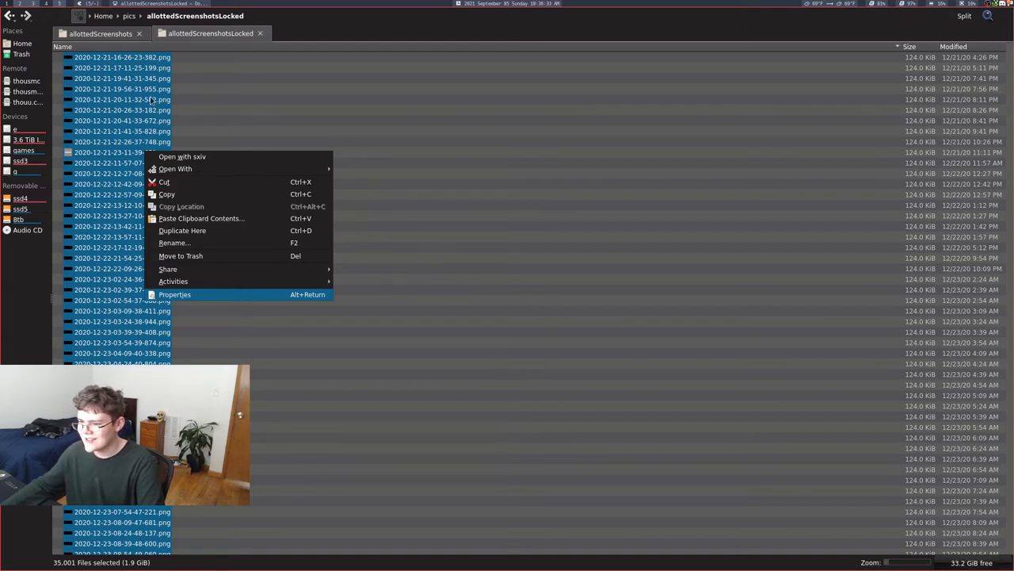
{"action": "mouse_move", "coordinate": [185, 132]}
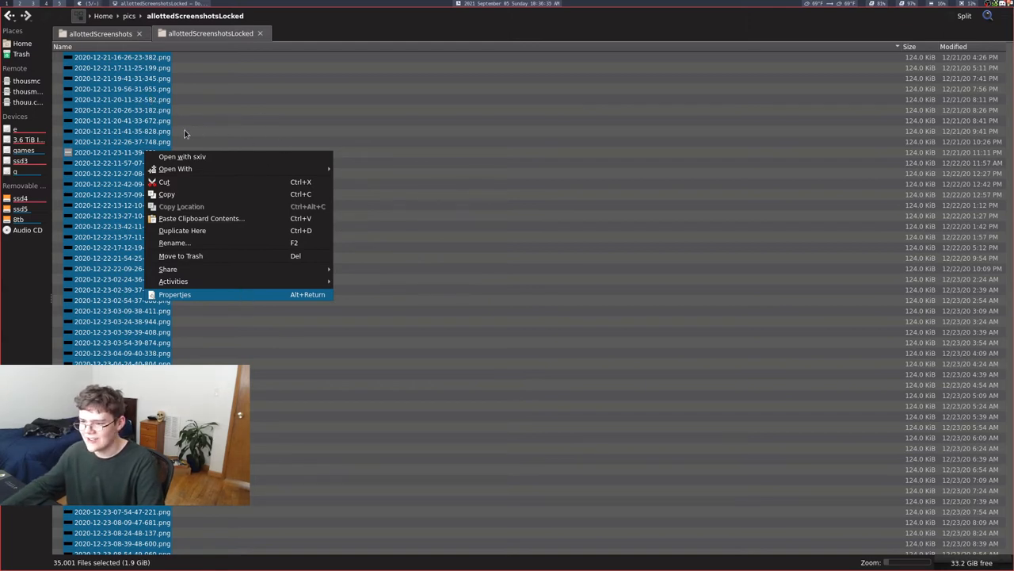
{"action": "mouse_move", "coordinate": [494, 243]}
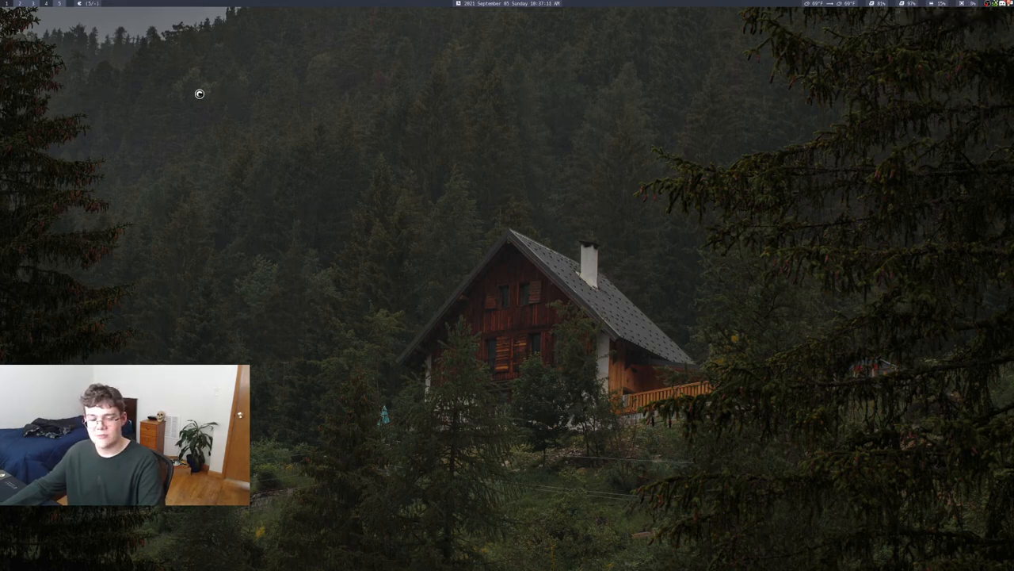
{"action": "mouse_move", "coordinate": [250, 156]}
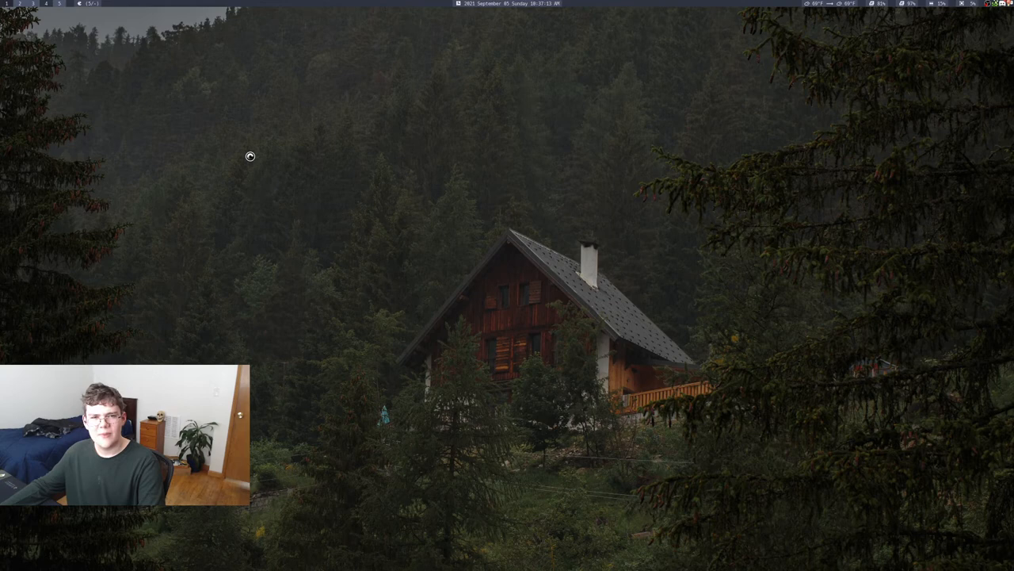
{"action": "mouse_move", "coordinate": [624, 222]}
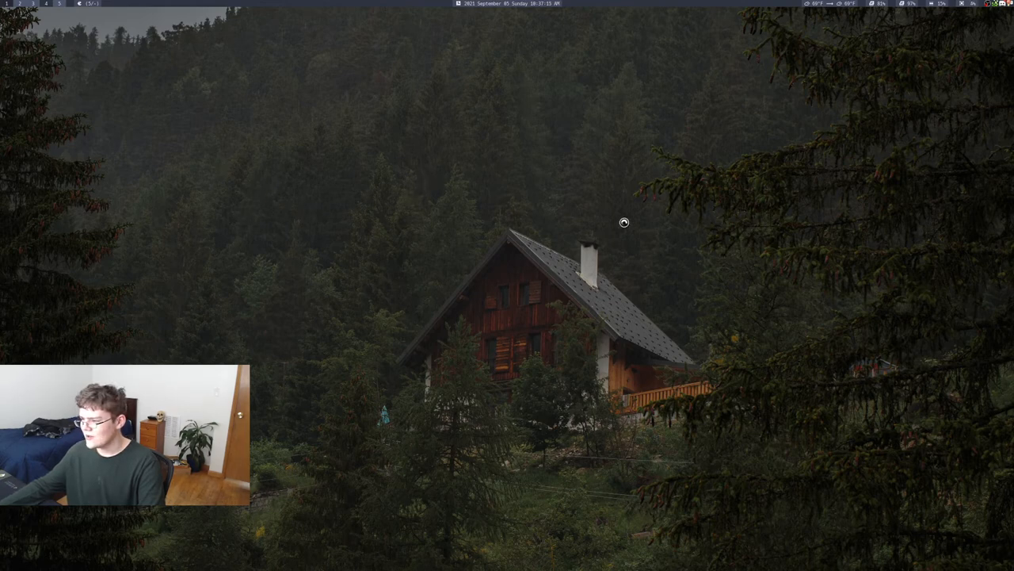
{"action": "mouse_move", "coordinate": [520, 207]}
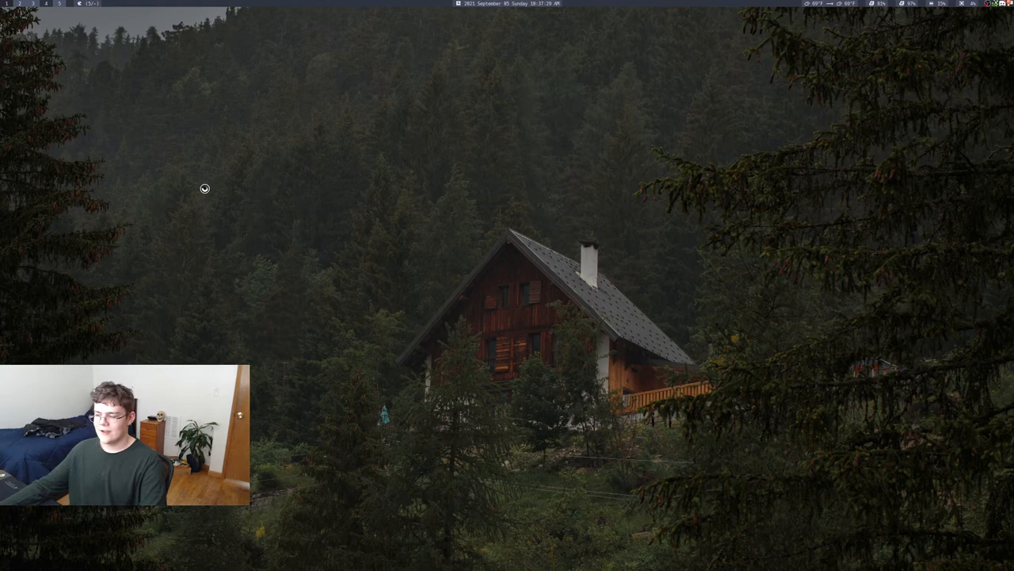
{"action": "mouse_move", "coordinate": [194, 149]}
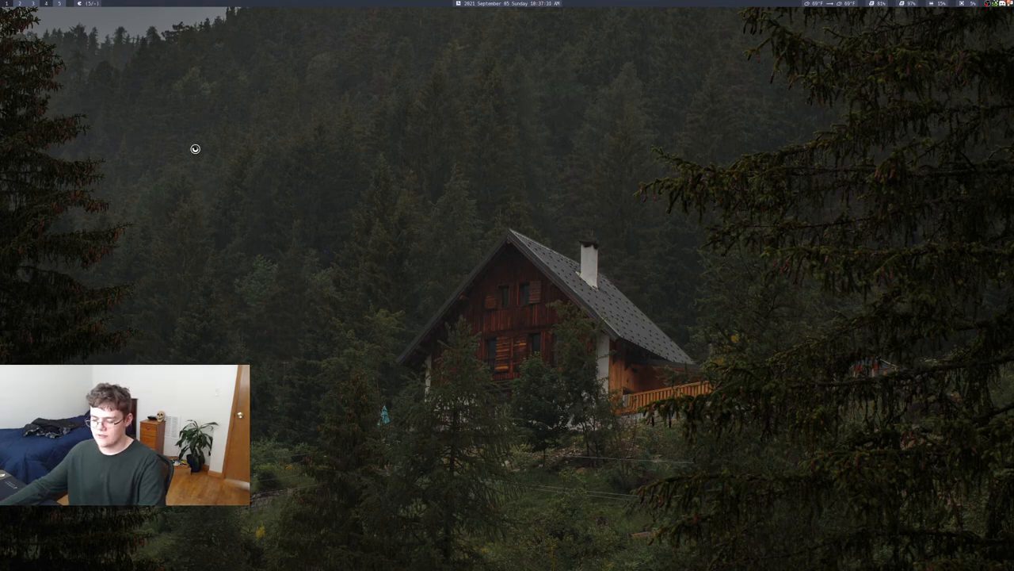